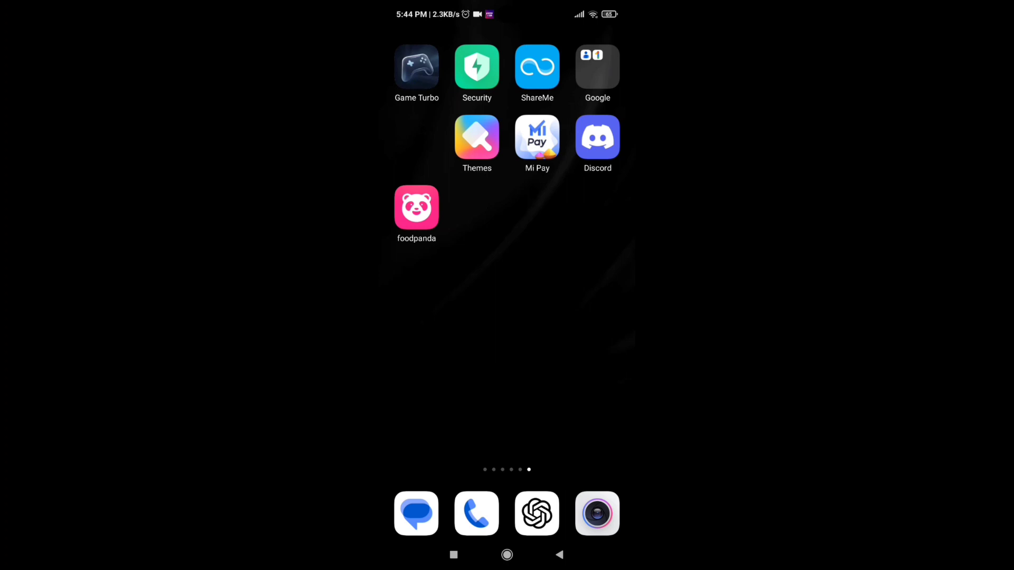
Launch foodpanda to reach the Al Afrose Restaurant menu with Butter Chicken Masala in the cart
{"action": "left_click", "coordinate": [416, 208]}
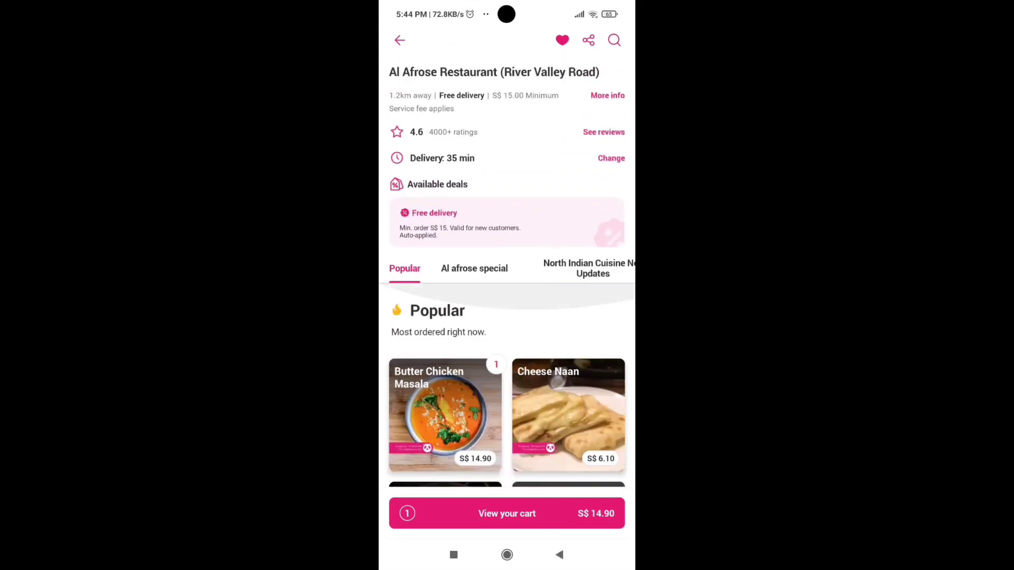
View the cart (one Butter Chicken Masala, S$15.37) and continue to review payment and address
{"action": "left_click", "coordinate": [399, 40]}
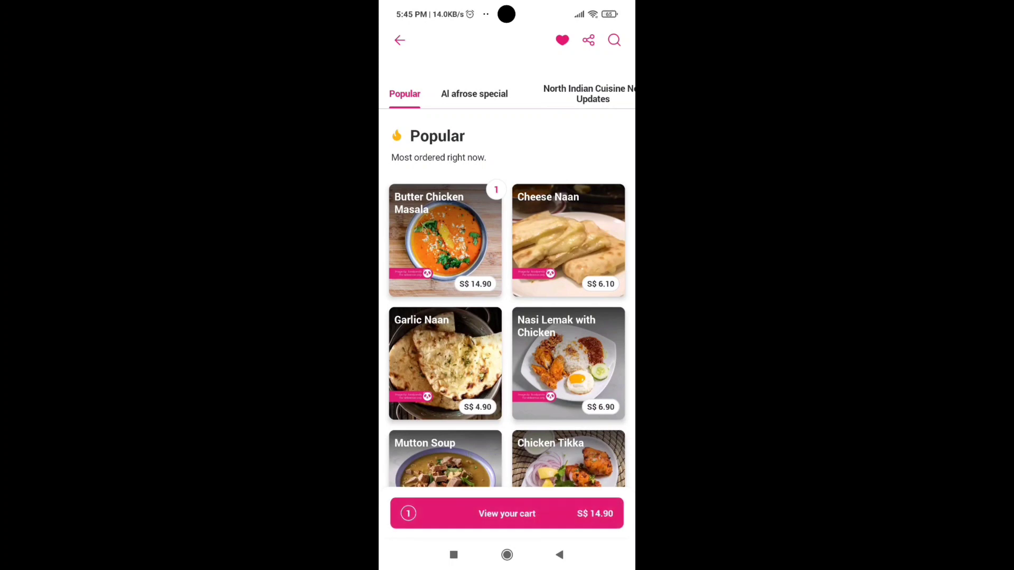
{"action": "left_click", "coordinate": [506, 514]}
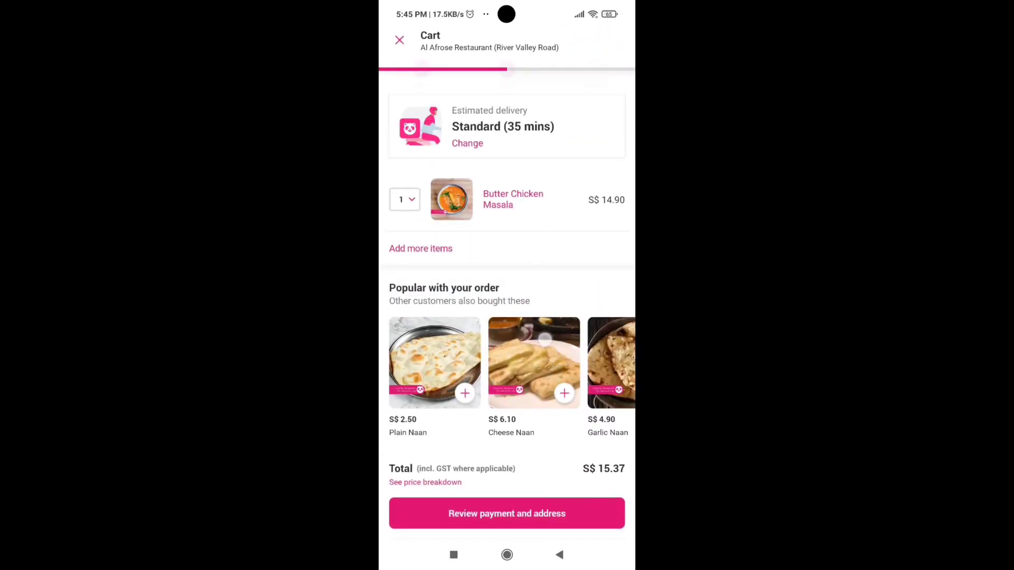
{"action": "scroll", "scroll_direction": "down", "scroll_amount": 3}
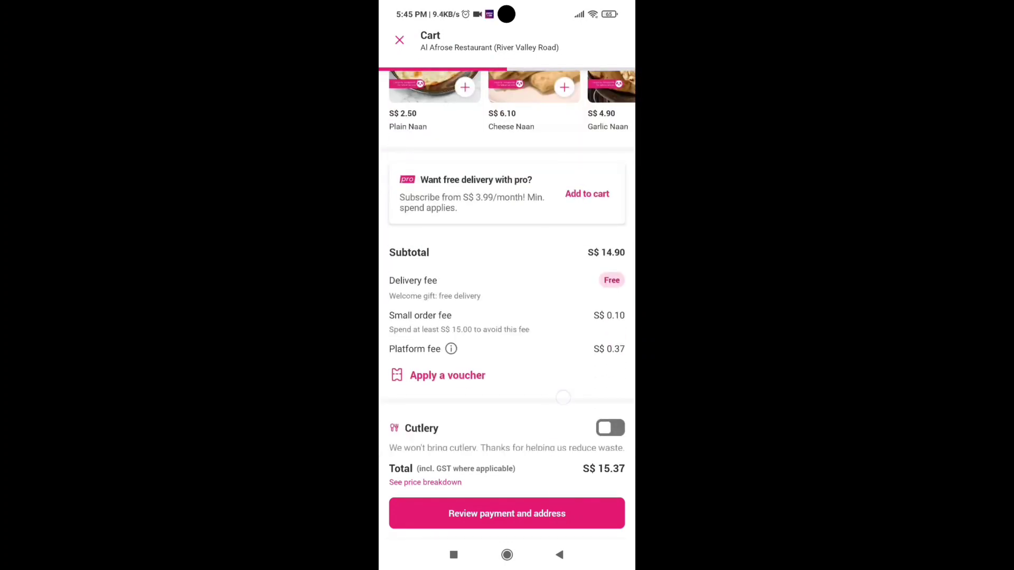
{"action": "left_click", "coordinate": [506, 513]}
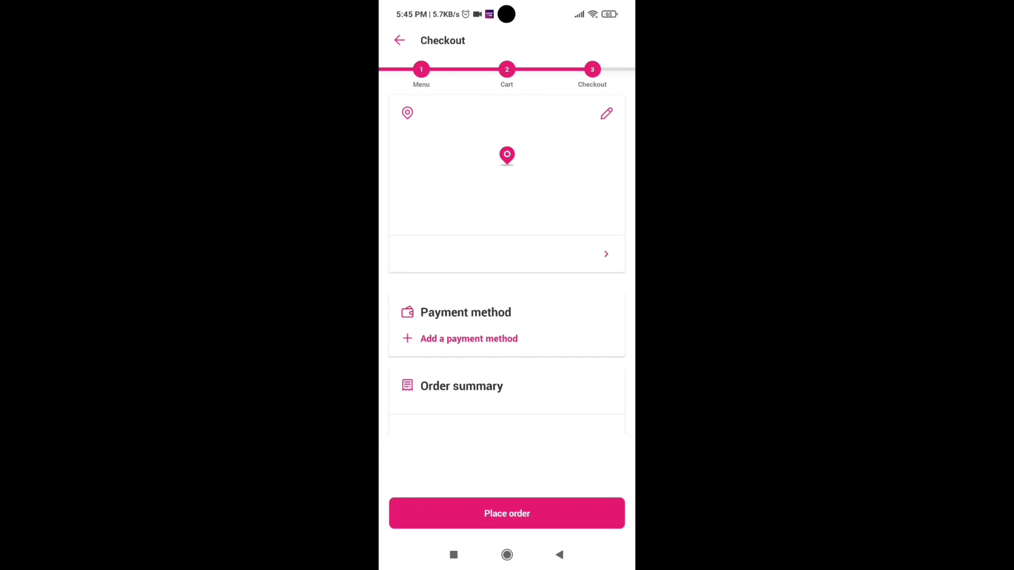
Switch the payment method from Cash to PayPal, keeping the S$15.37 total
{"action": "scroll", "scroll_direction": "down", "scroll_amount": 3}
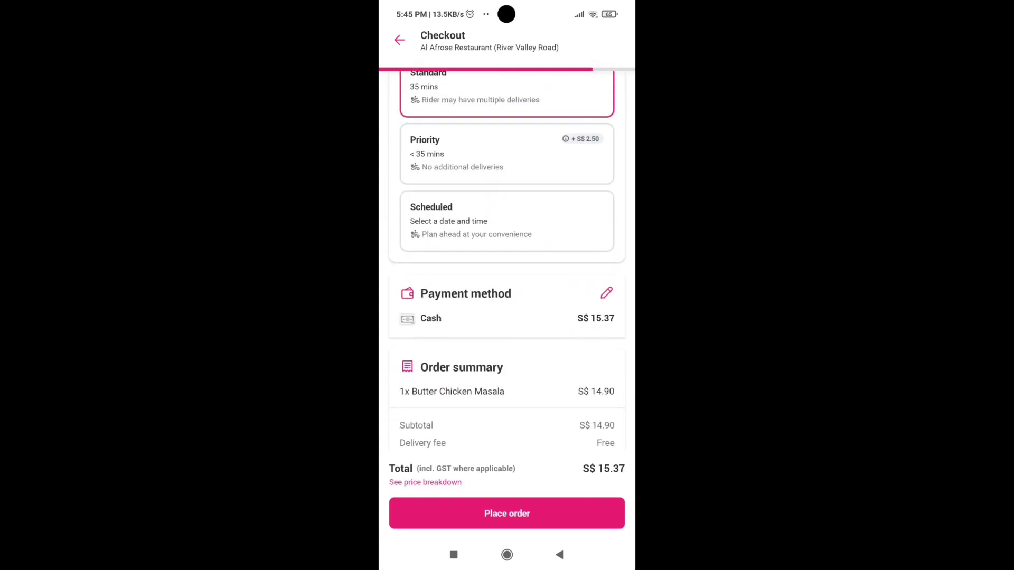
{"action": "left_click", "coordinate": [607, 293]}
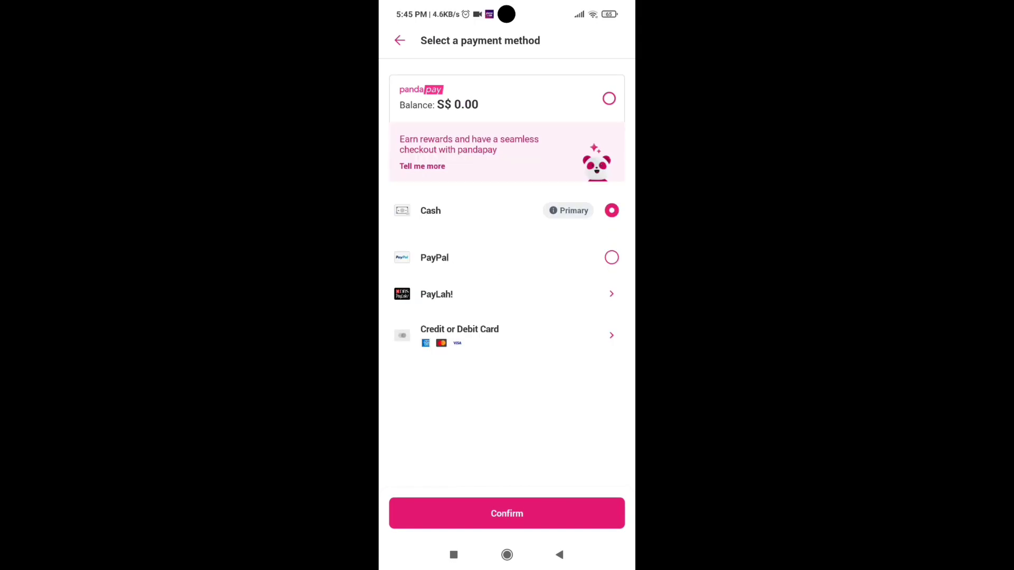
{"action": "left_click", "coordinate": [506, 513]}
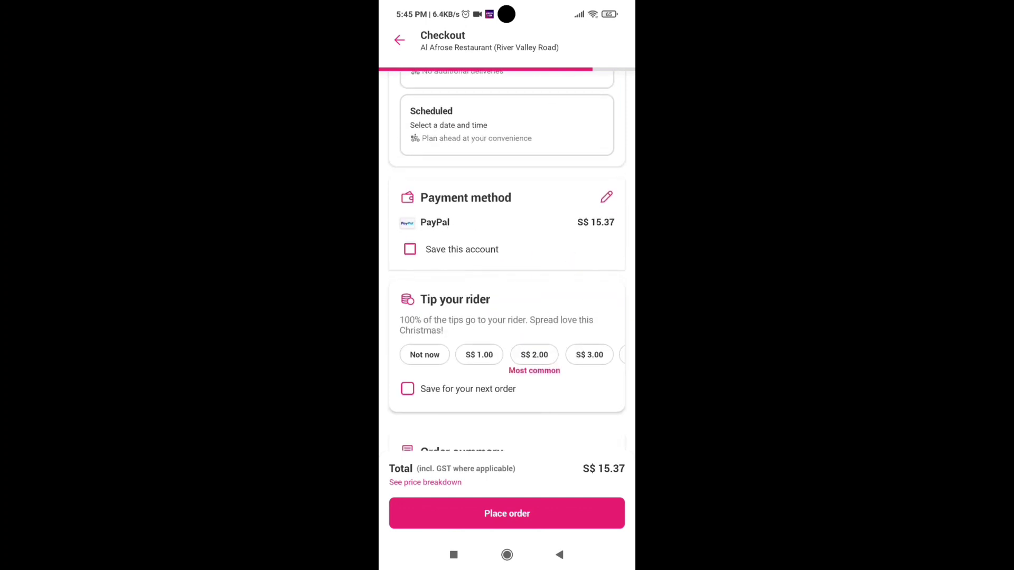
{"action": "scroll", "scroll_direction": "down", "scroll_amount": 3}
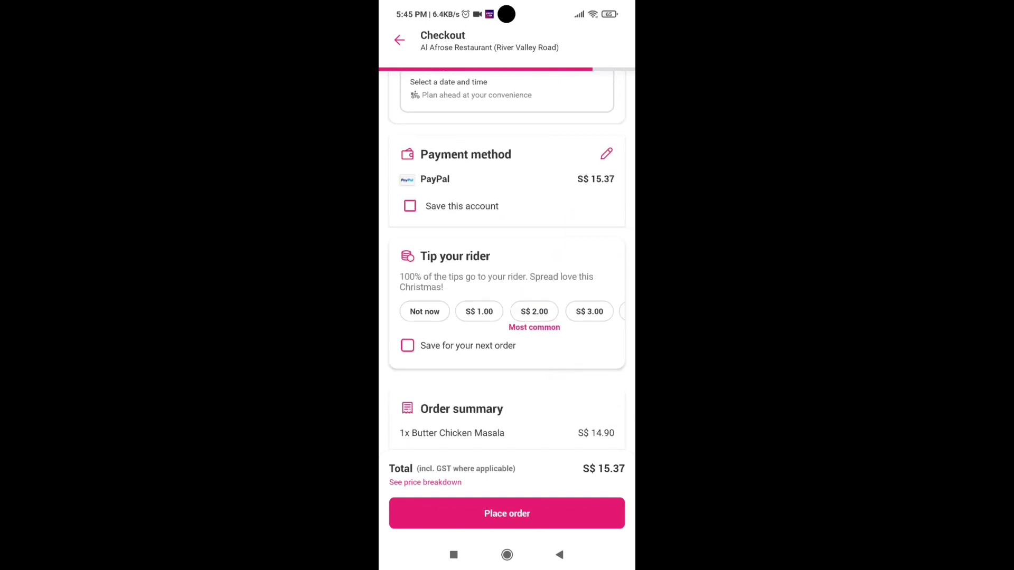